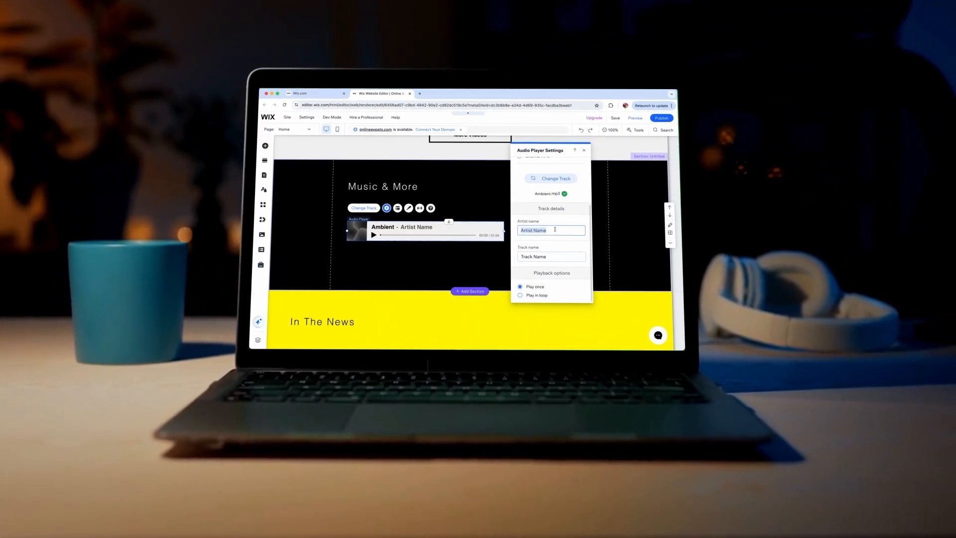
# Step: Log in to Wix and land on the site's dashboard with its setup checklist
pyautogui.click(551, 178)
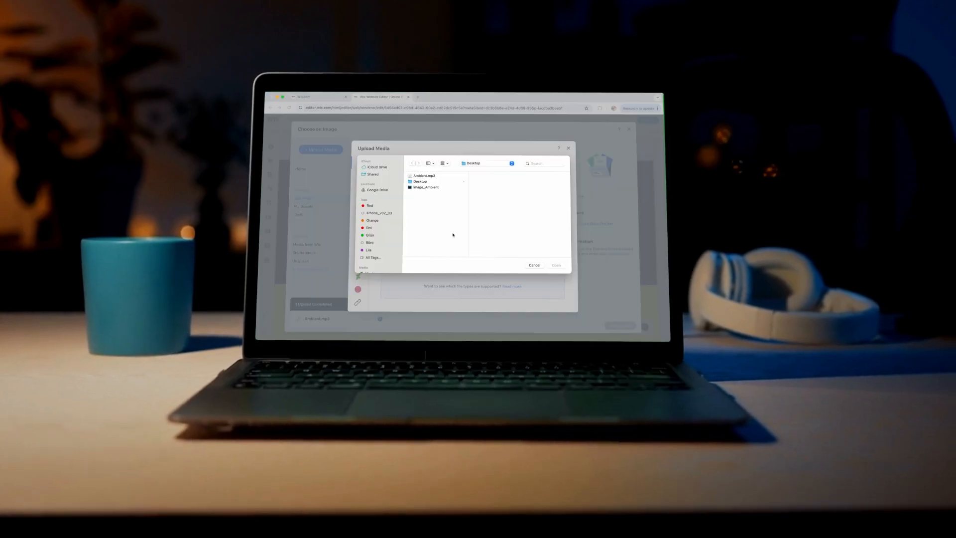
pyautogui.click(556, 265)
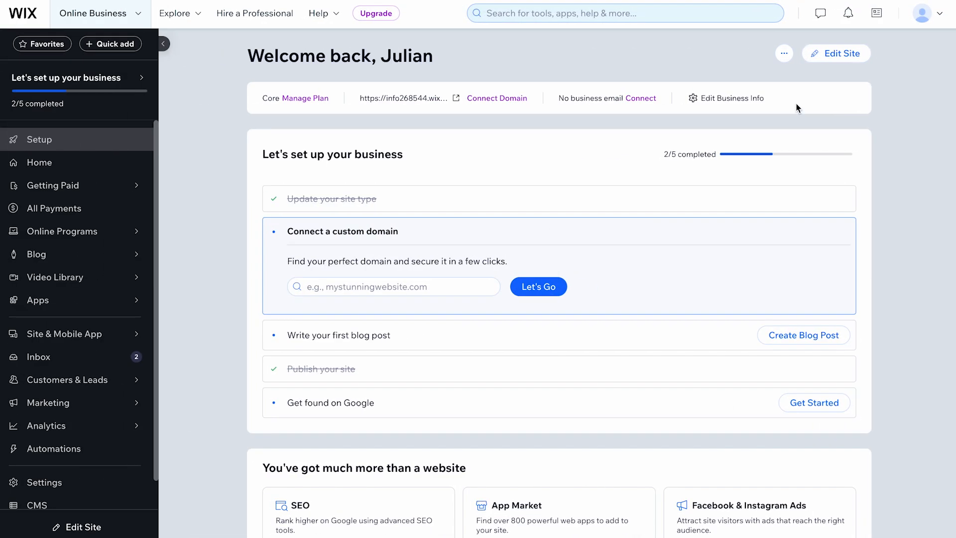
# Step: Enter site editing and bring the empty black Music & More section into view
pyautogui.click(836, 53)
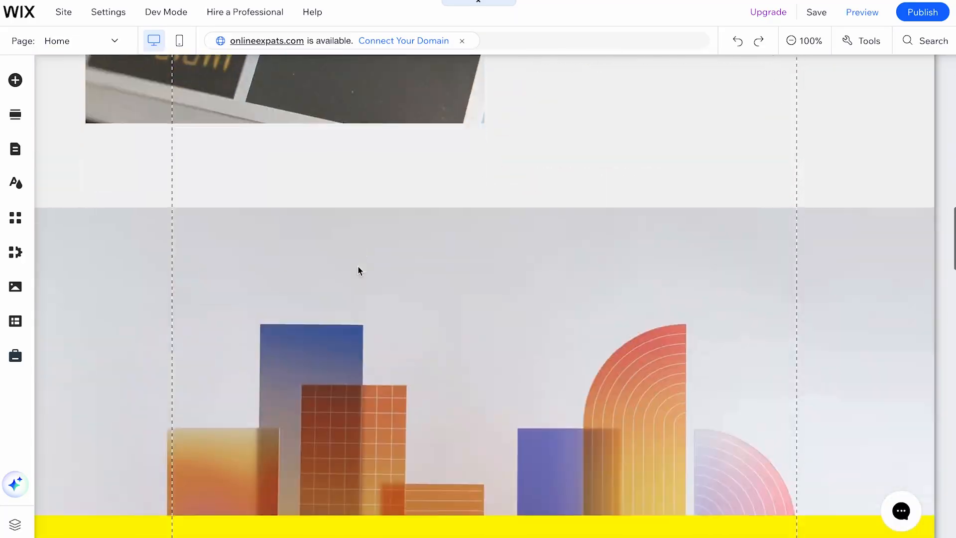
pyautogui.scroll(-3)
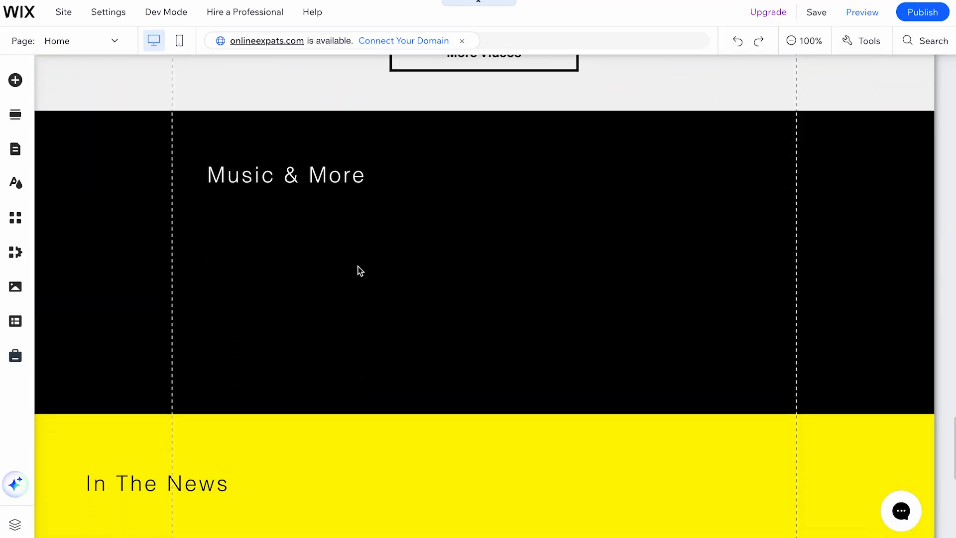
pyautogui.click(15, 79)
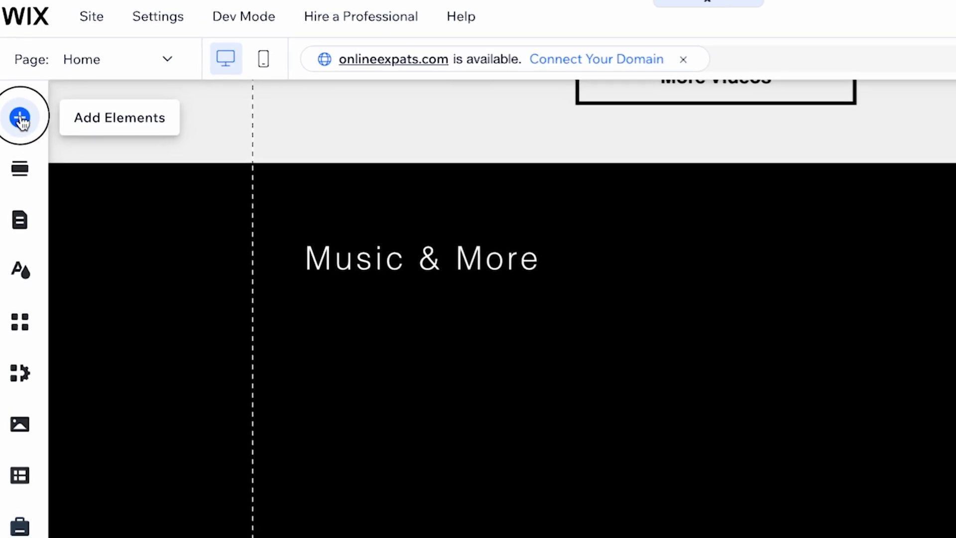
# Step: Add an audio player from Video & Music > Audio Players under the Music & More heading
pyautogui.click(20, 118)
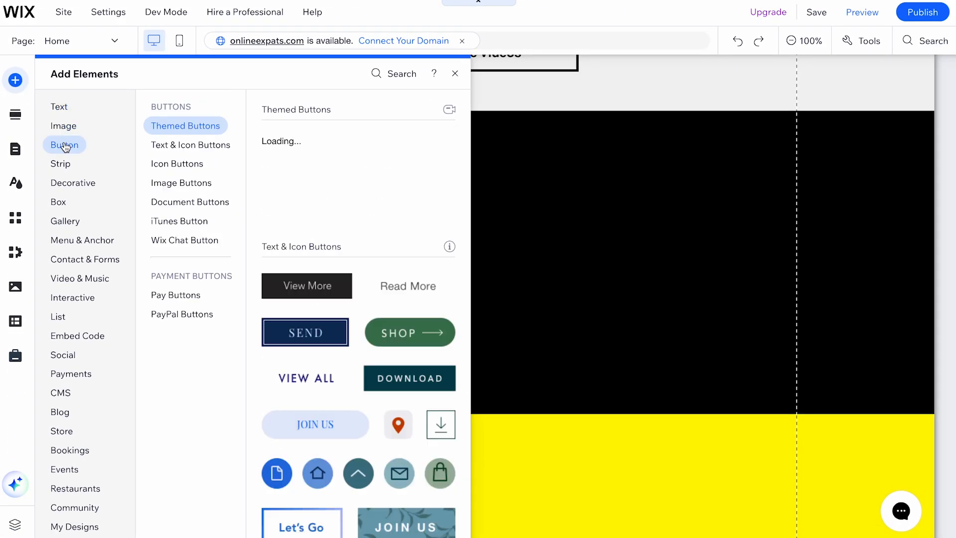
pyautogui.click(79, 279)
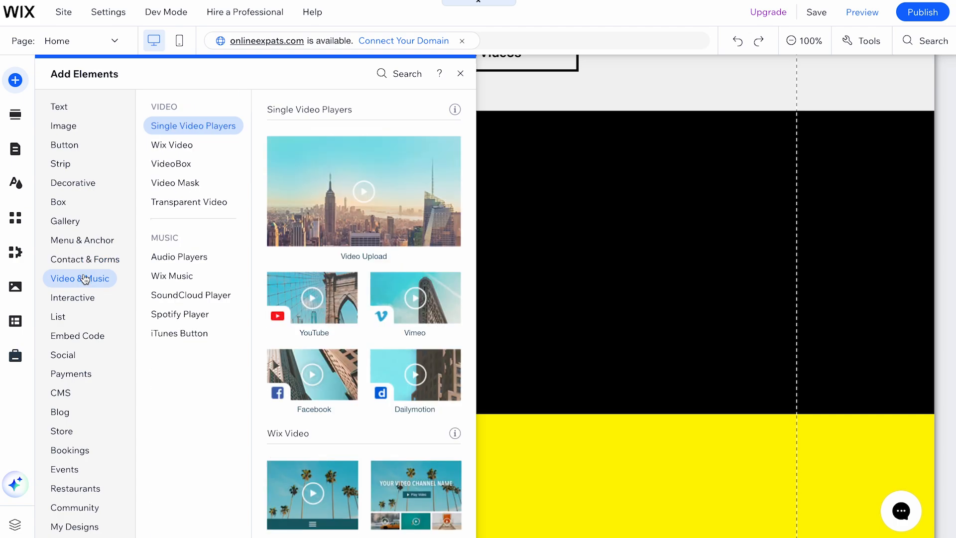
pyautogui.click(179, 256)
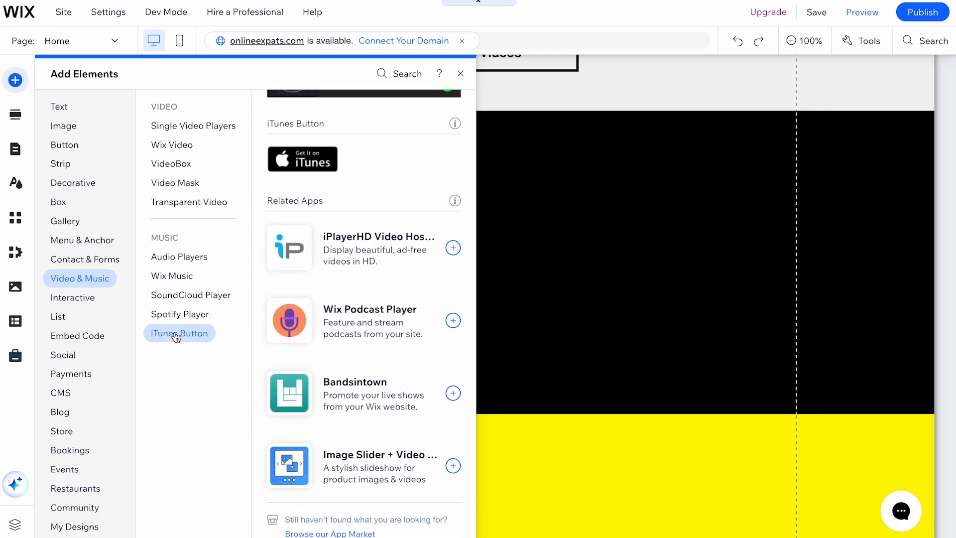
pyautogui.click(179, 257)
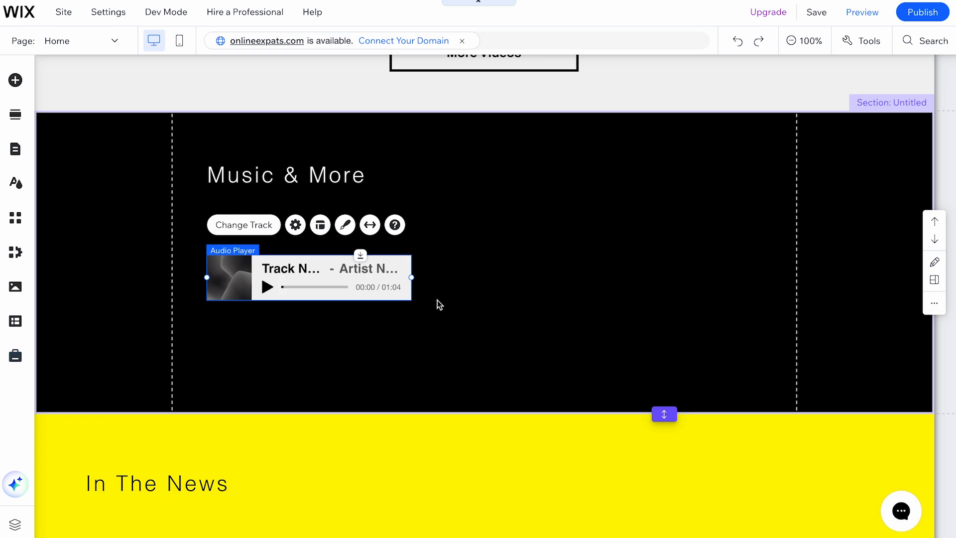
# Step: Widen the audio player so 'Track Name - Artist Name' shows fully, then reach its settings
pyautogui.moveTo(411, 277); pyautogui.dragTo(506, 281)
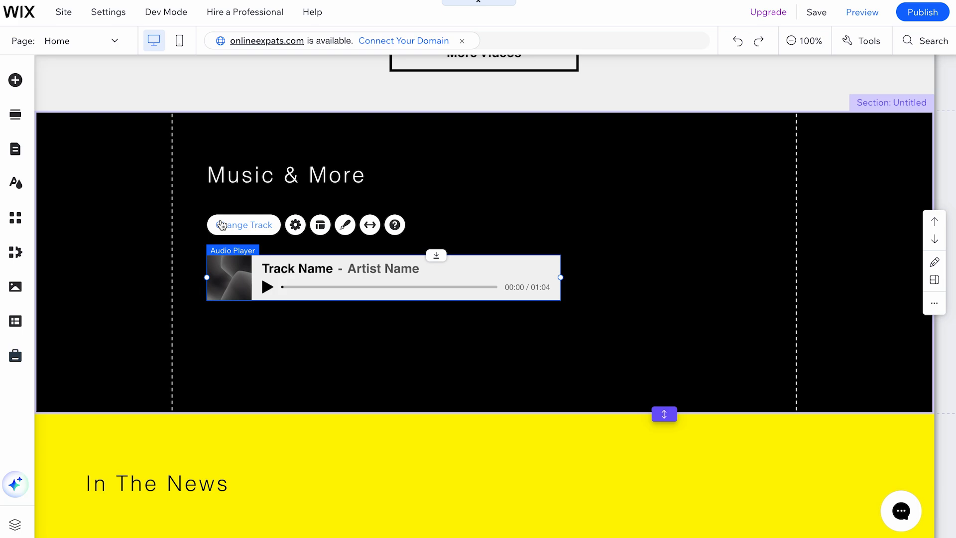
pyautogui.click(295, 224)
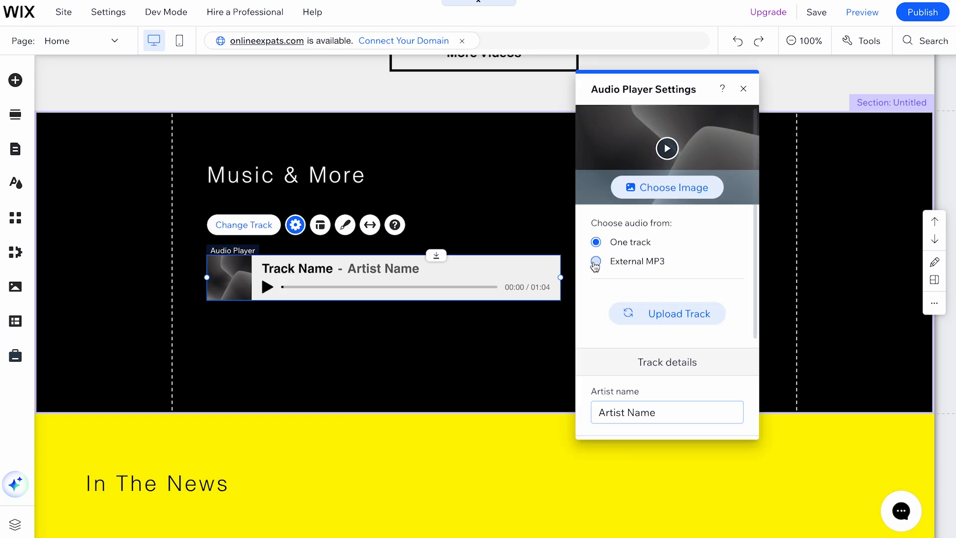
# Step: Try External MP3, revert to One track, and start choosing a track to upload
pyautogui.click(596, 261)
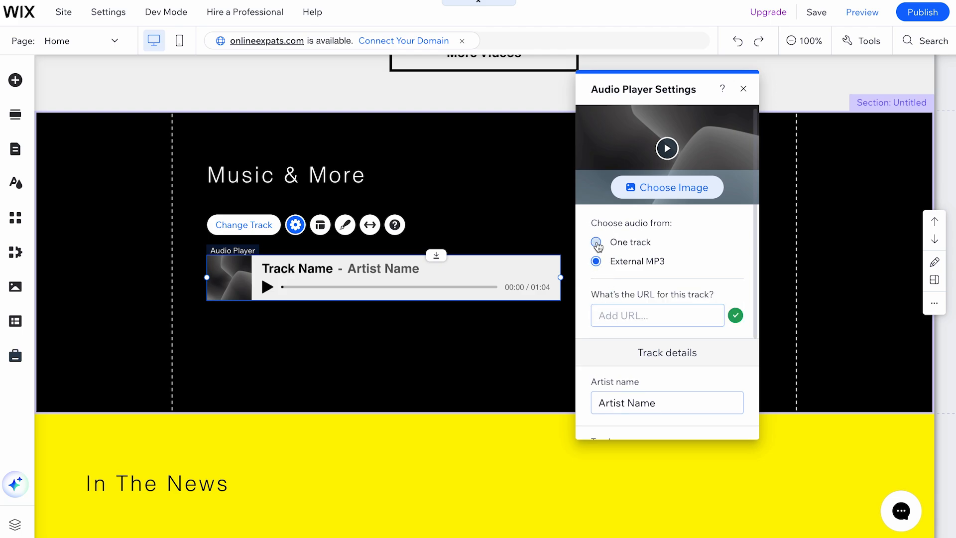
pyautogui.click(596, 242)
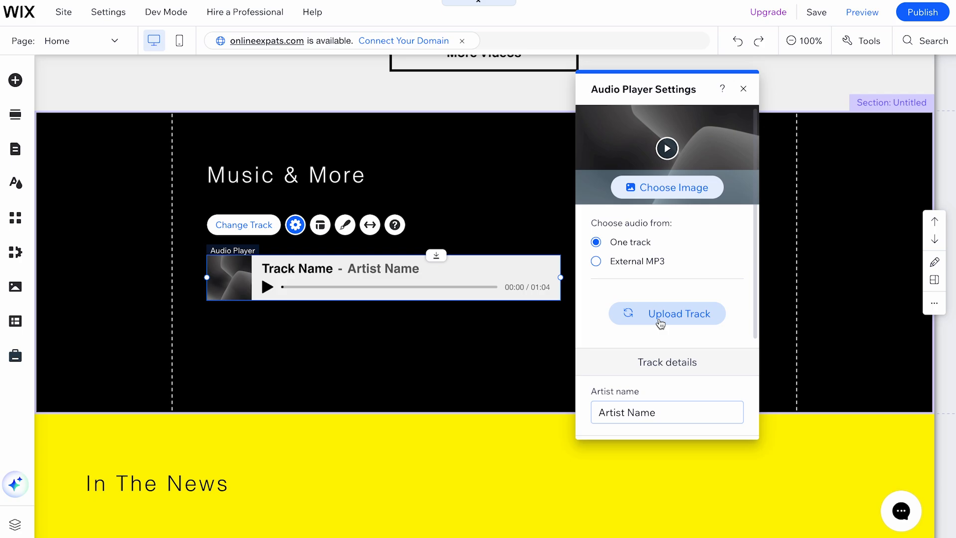
pyautogui.click(666, 314)
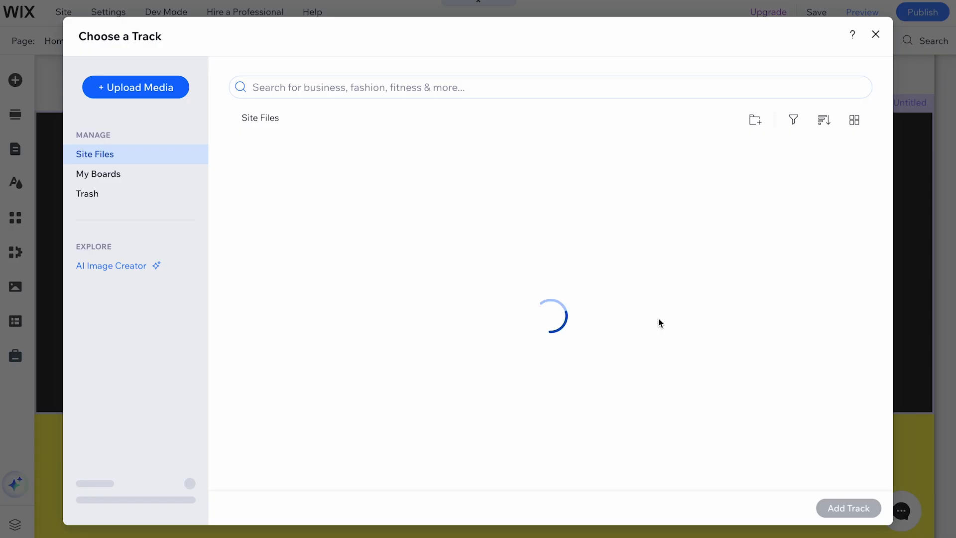
# Step: Upload Ambient.mp3 from the computer and add it as the player's track
pyautogui.click(136, 87)
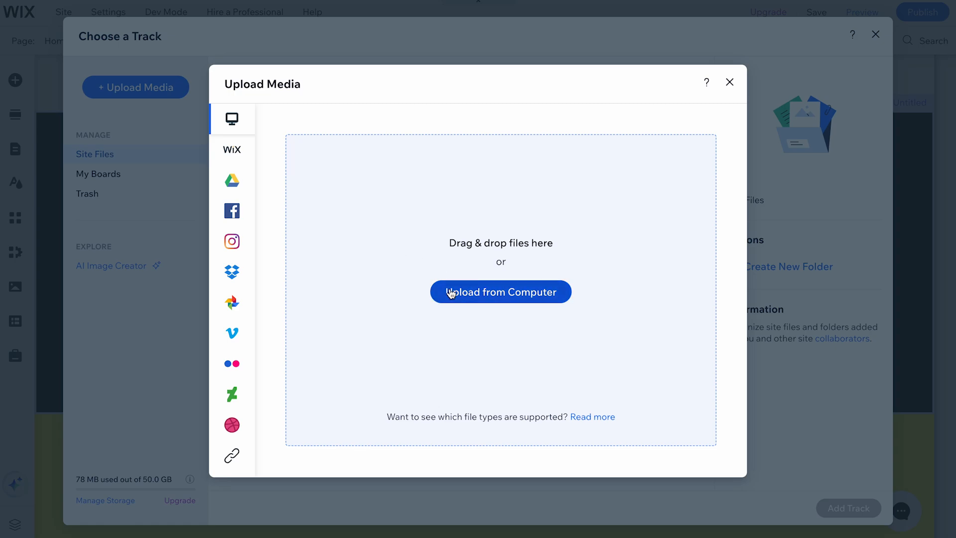
pyautogui.click(500, 292)
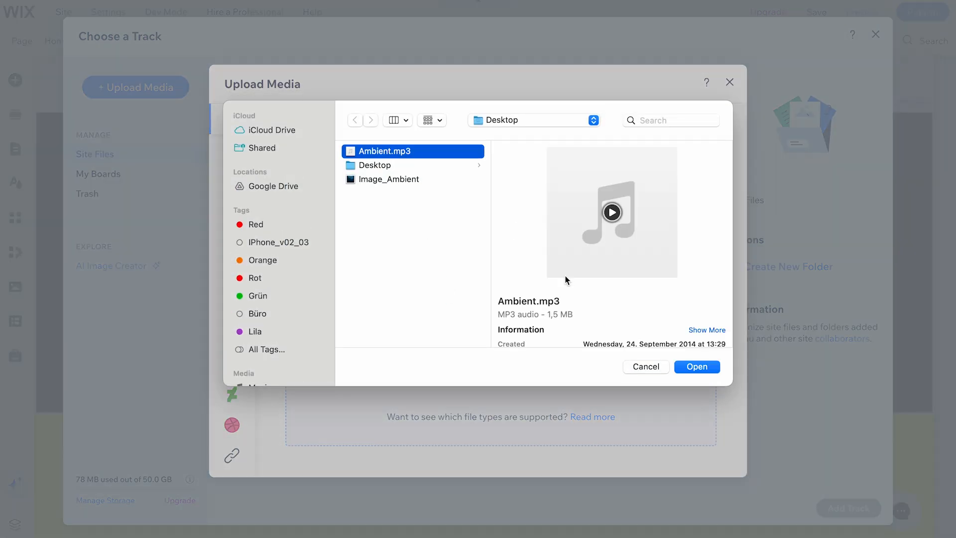
pyautogui.click(696, 366)
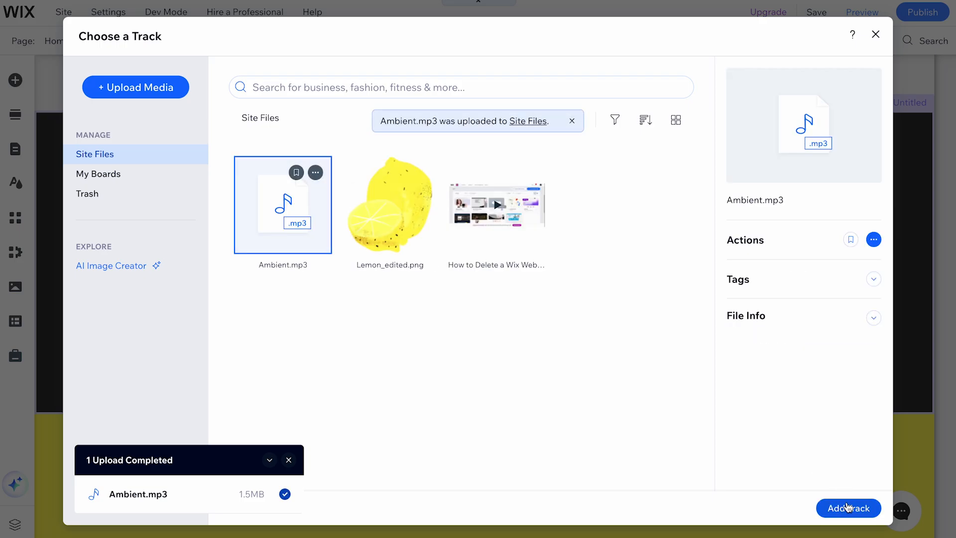
pyautogui.click(849, 508)
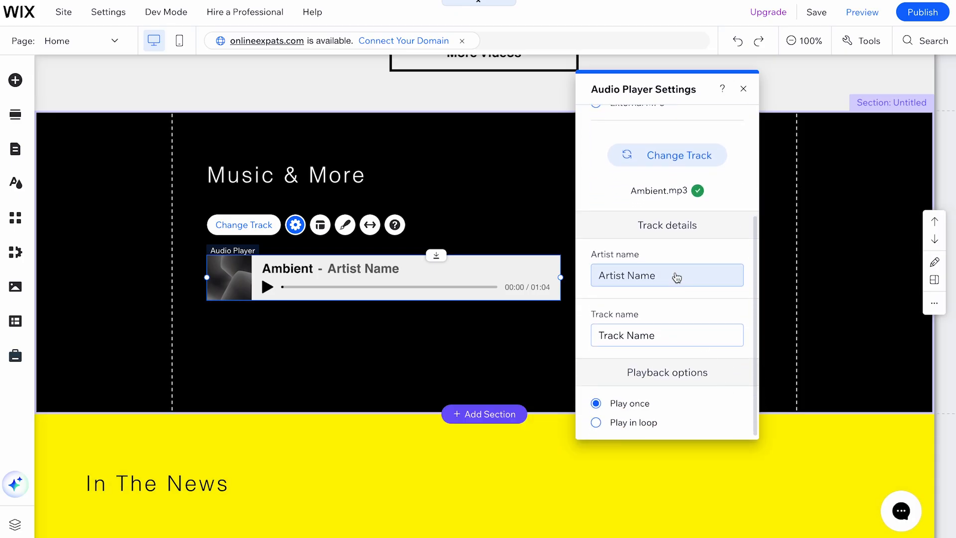
# Step: Enter the artist name so the player reads Ambient by Our Music, then go to choose a cover image
pyautogui.write('Ambient')
pyautogui.write('Our Music')
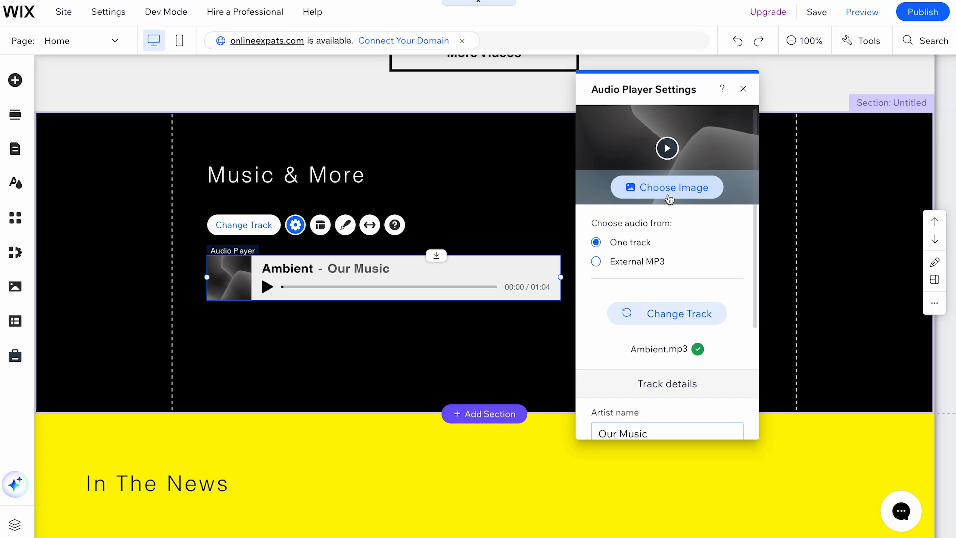
pyautogui.click(667, 188)
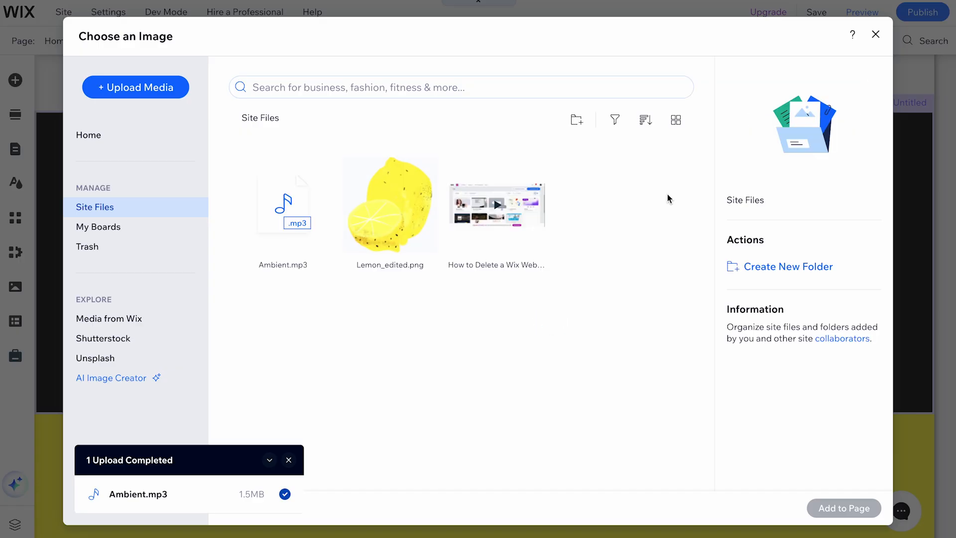
# Step: Upload Image_Ambient.png from the computer and apply the underwater picture as the cover
pyautogui.click(135, 88)
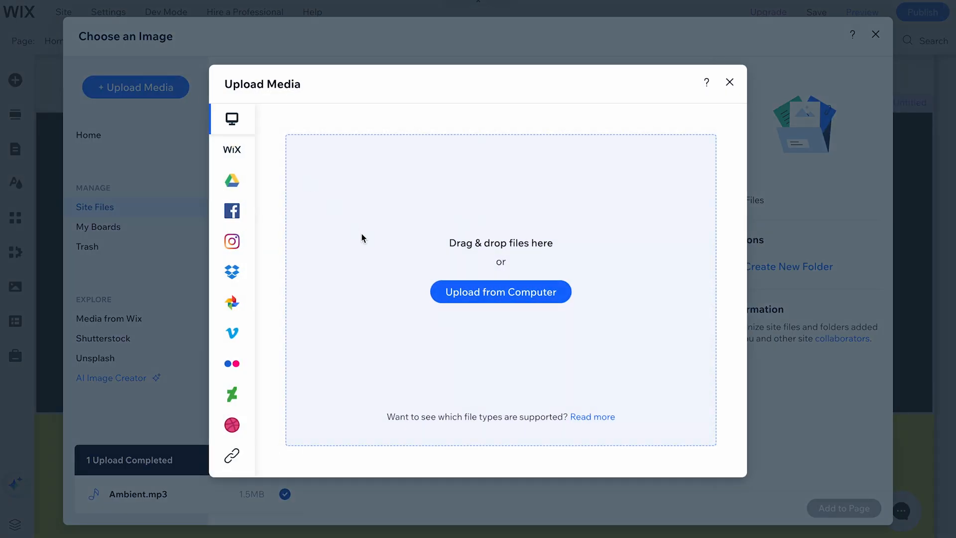
pyautogui.click(500, 292)
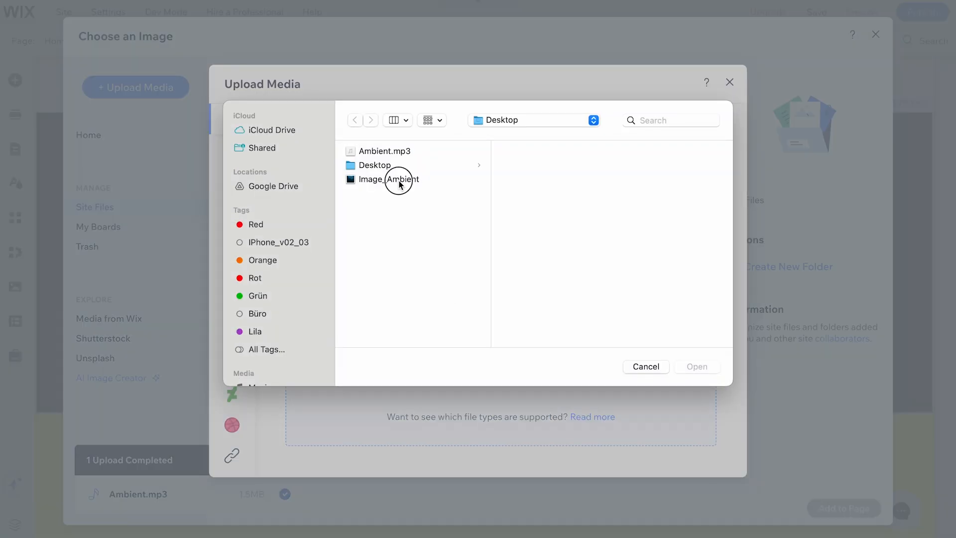
pyautogui.click(696, 366)
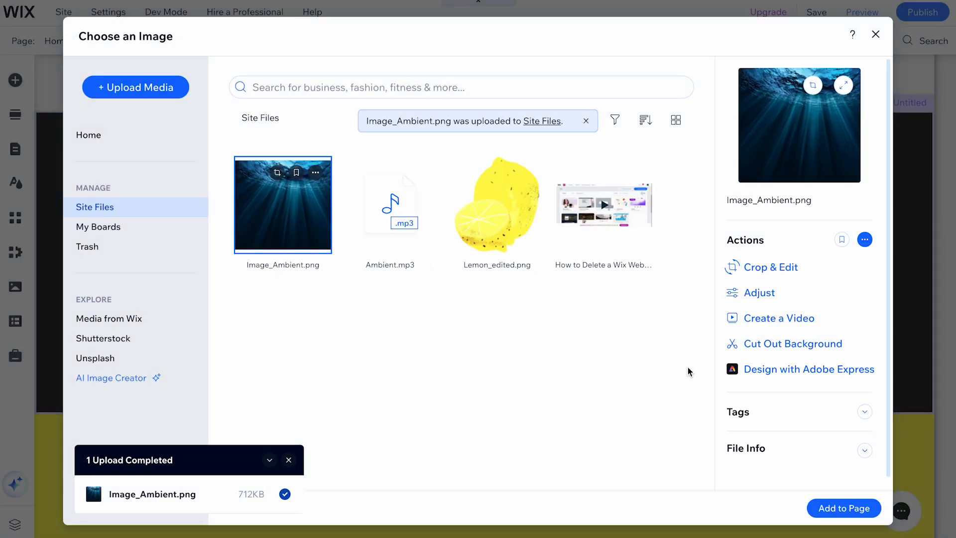
pyautogui.moveTo(748, 190)
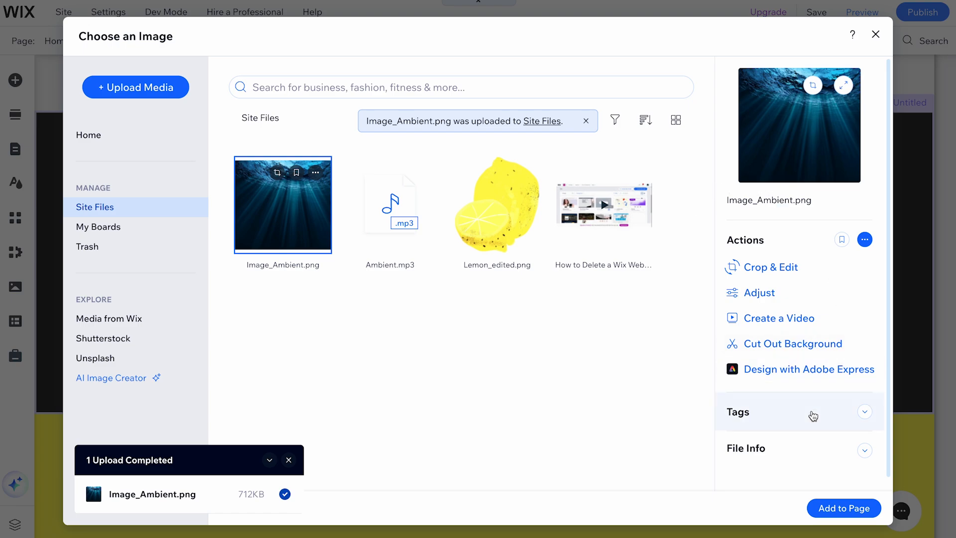
pyautogui.click(876, 34)
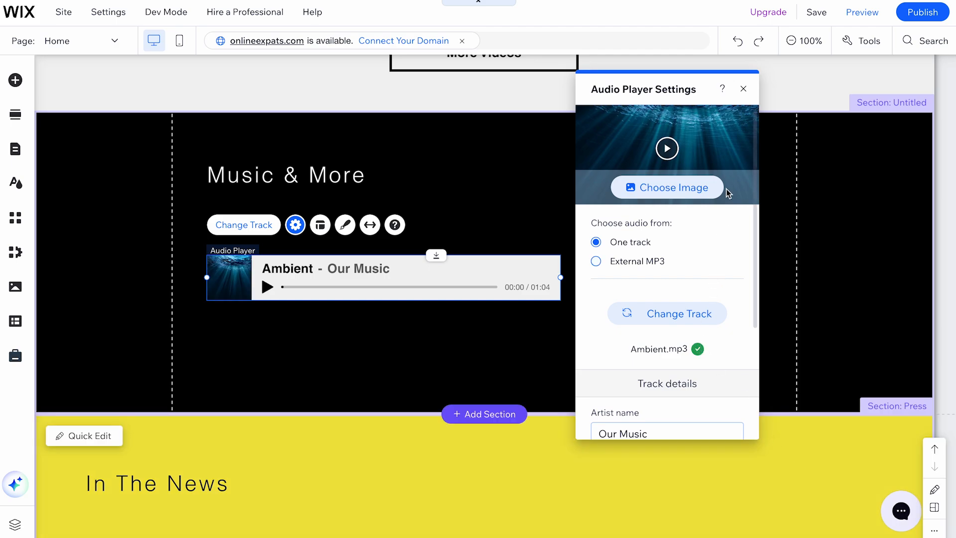
# Step: Close the Audio Player Settings, leaving Ambient by Our Music with its underwater cover
pyautogui.click(743, 89)
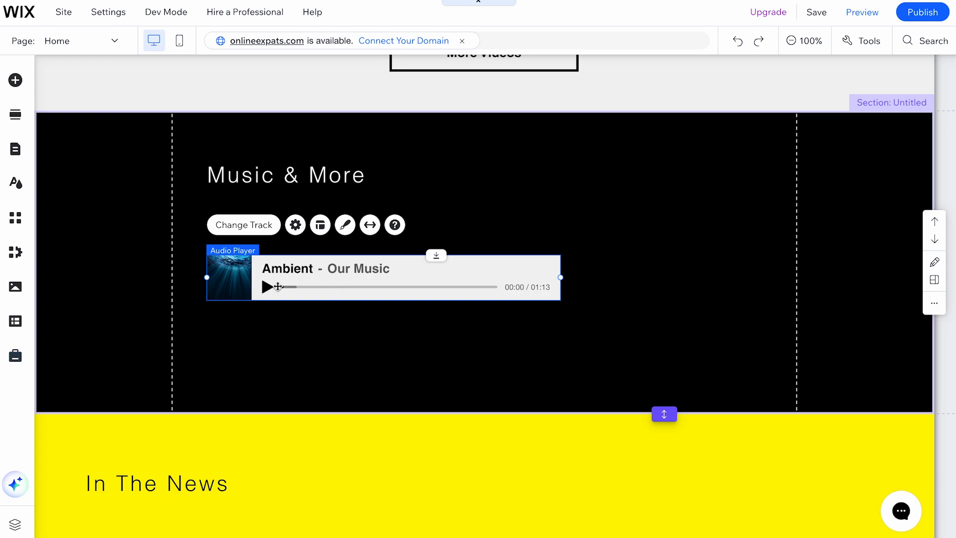
pyautogui.moveTo(863, 12)
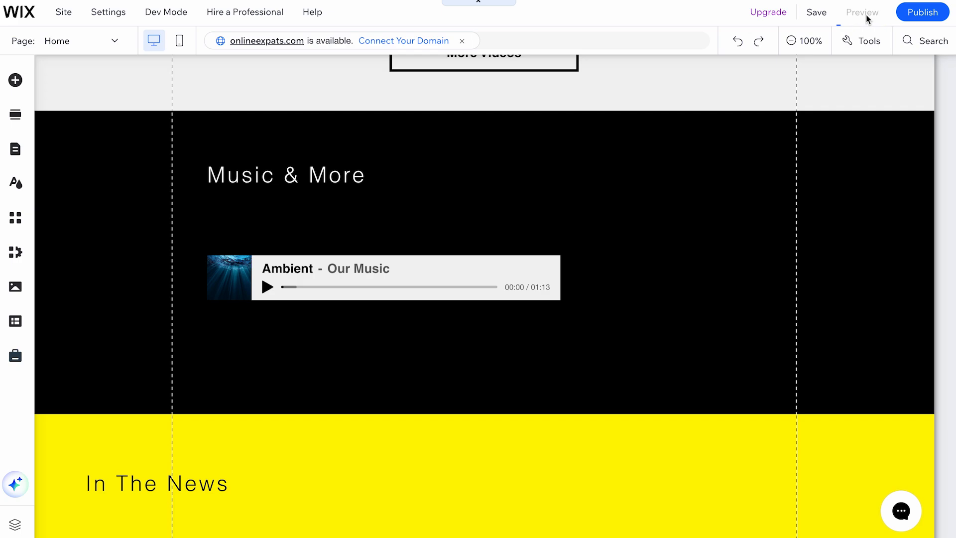
# Step: Preview the site and play, then pause, the Ambient track to test the player
pyautogui.click(862, 12)
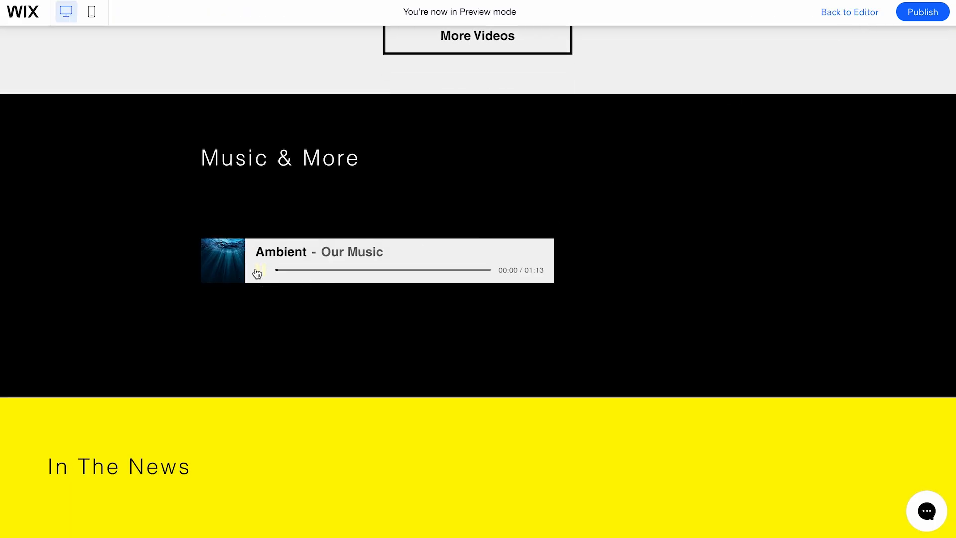
pyautogui.click(257, 270)
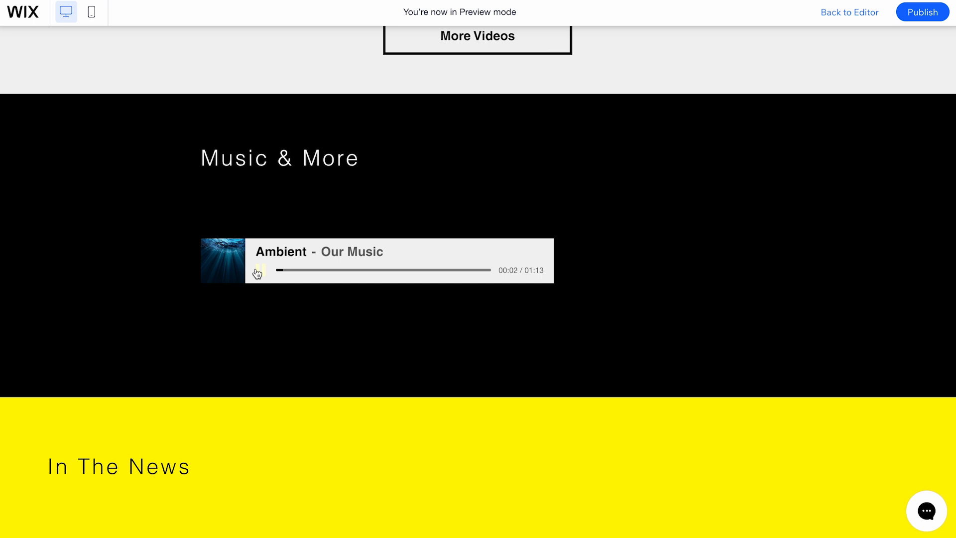
pyautogui.click(259, 270)
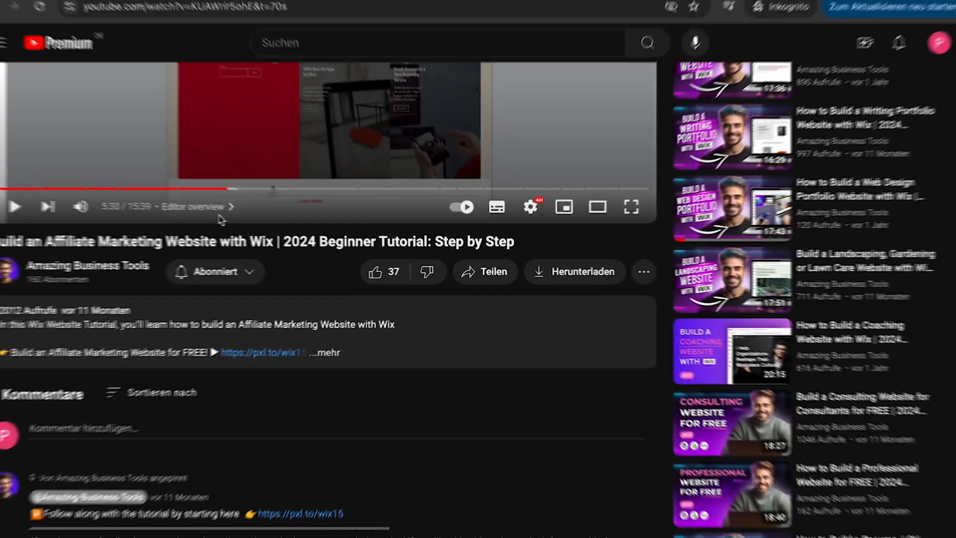
# Step: Follow the Wix link from the YouTube description and start signing up via Start Now
pyautogui.click(184, 398)
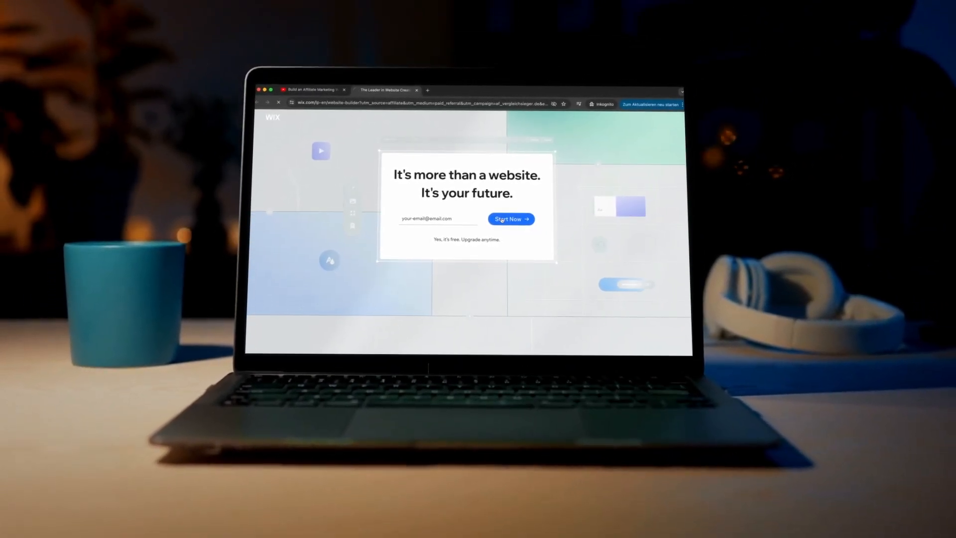
pyautogui.click(510, 219)
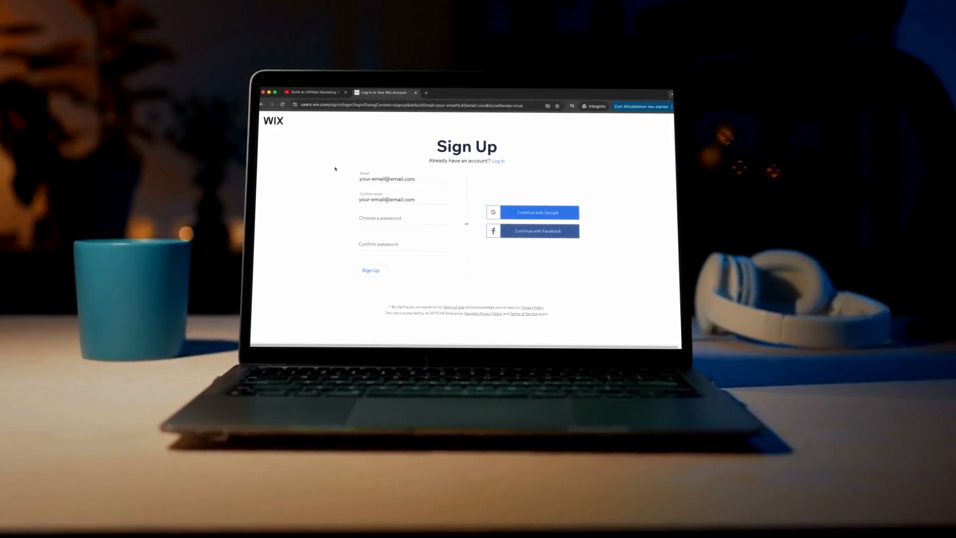